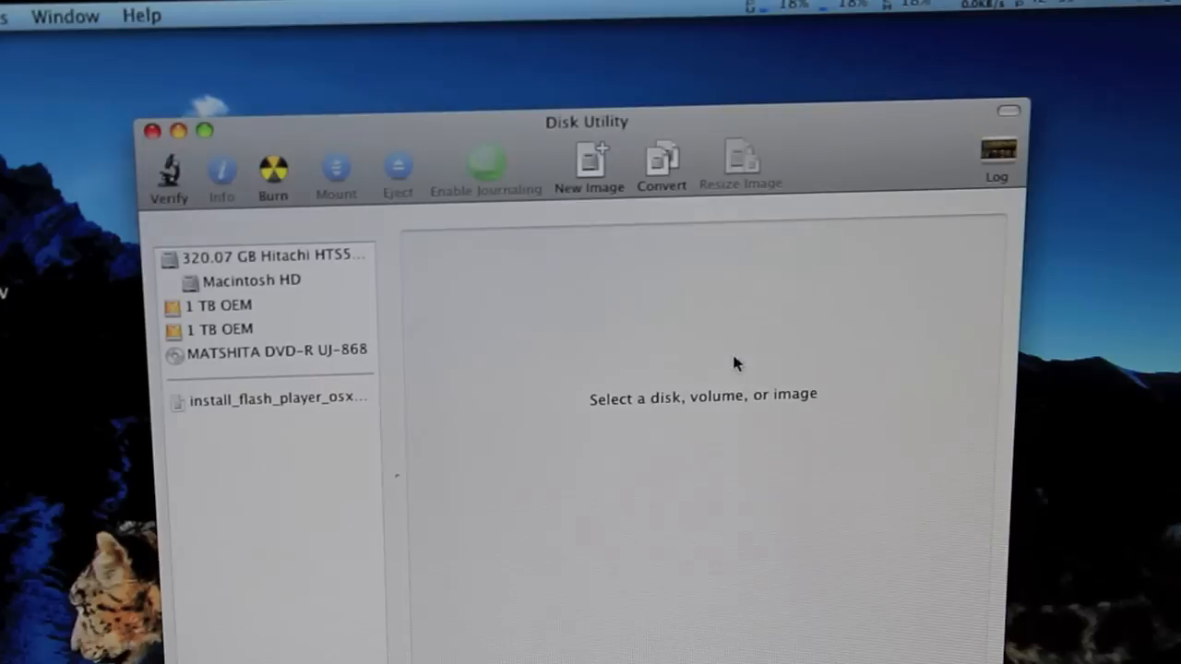
- Select the second 1 TB OEM drive in the sidebar to show its repair options
left_click(219, 304)
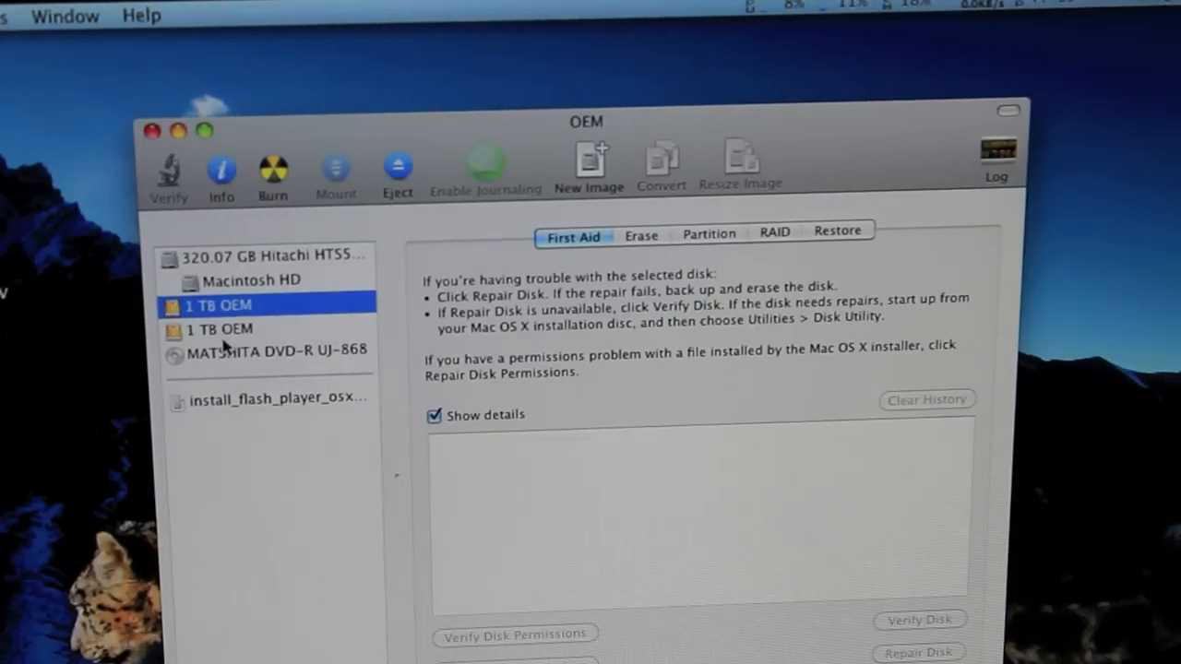
left_click(219, 329)
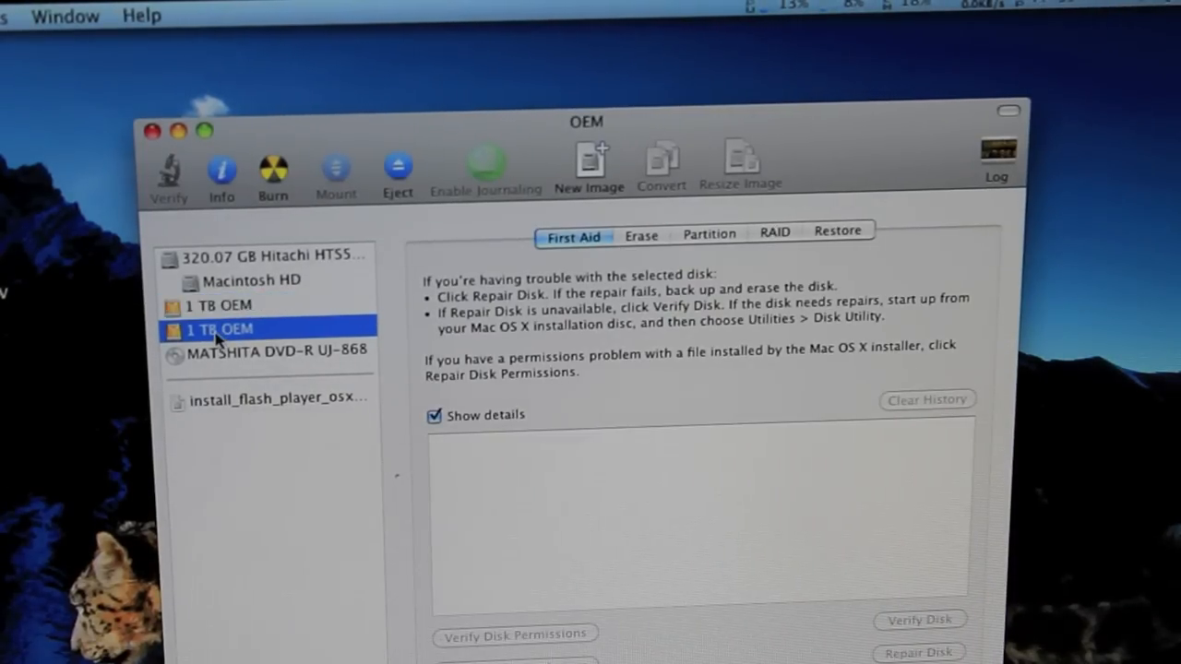
mouse_move(607, 444)
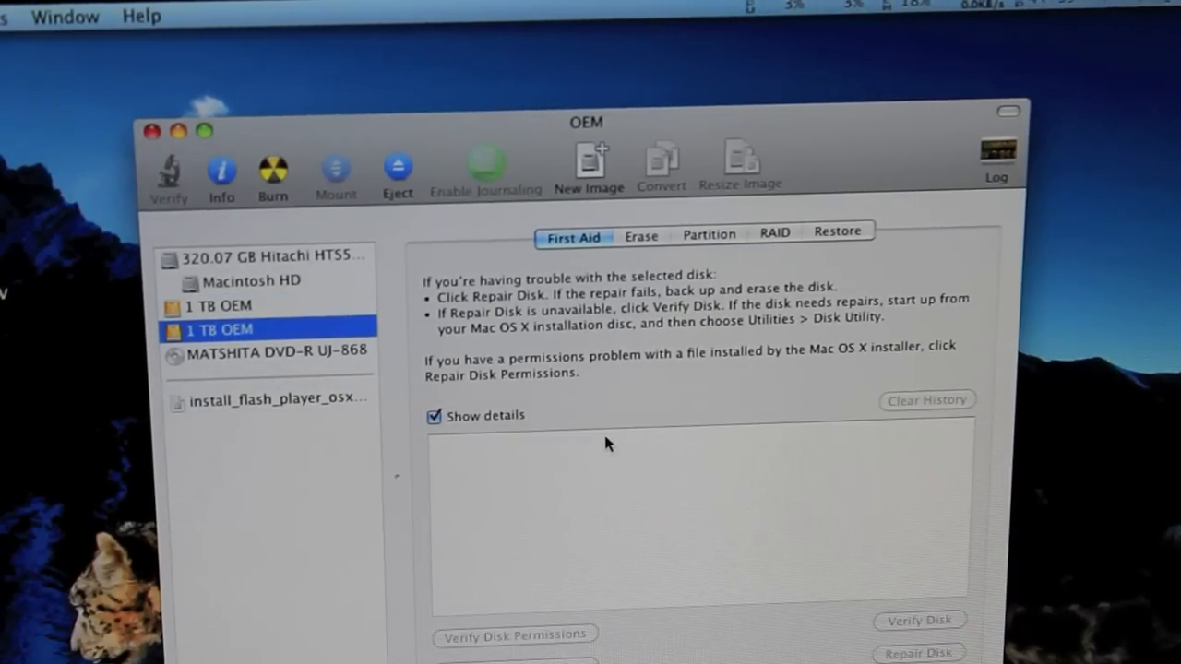
mouse_move(538, 295)
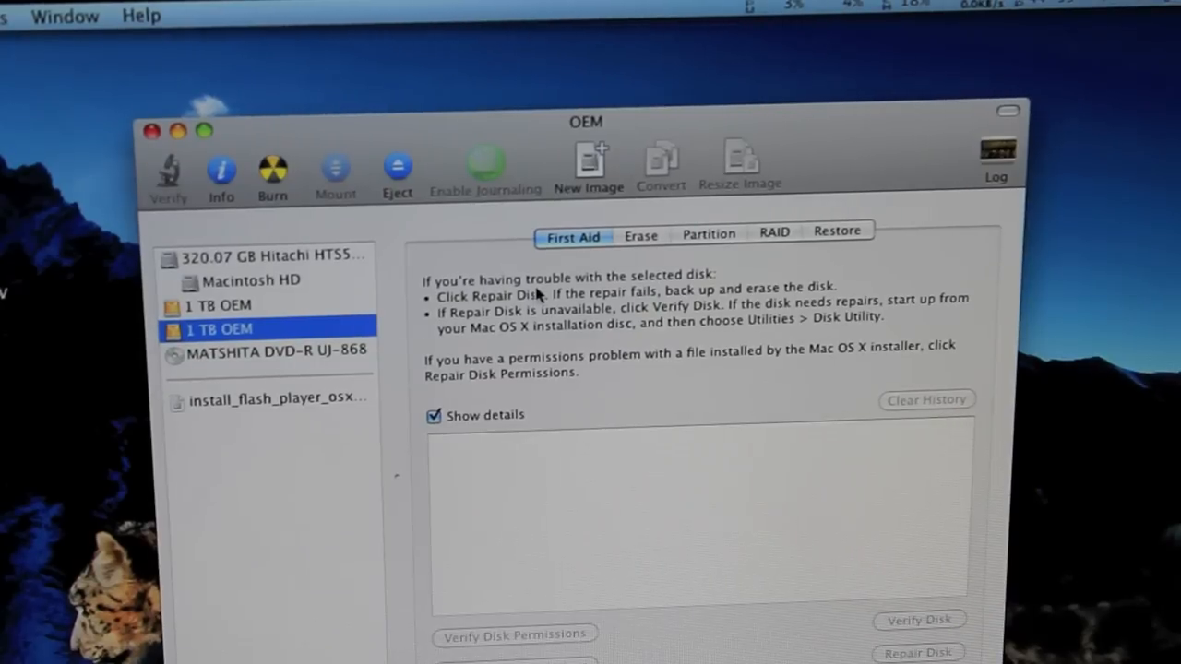